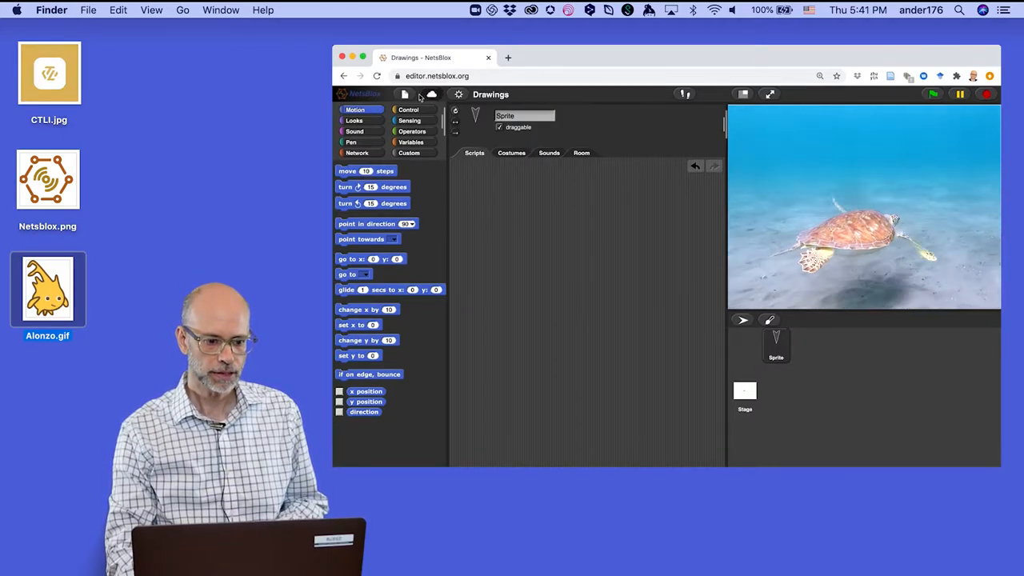
# - Browse the built-in costume collection from the File menu and close it without choosing one
pyautogui.click(403, 95)
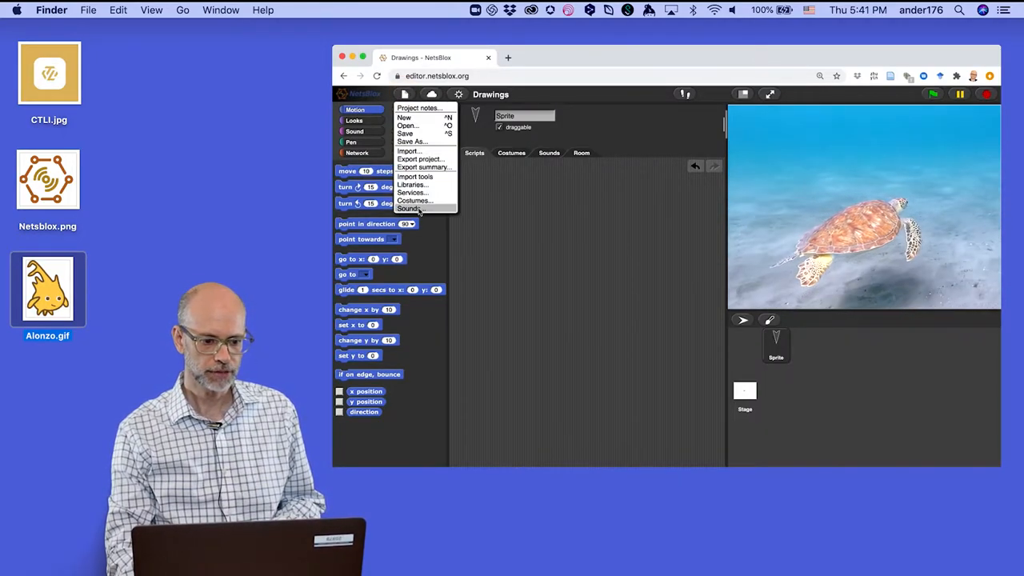
pyautogui.click(413, 202)
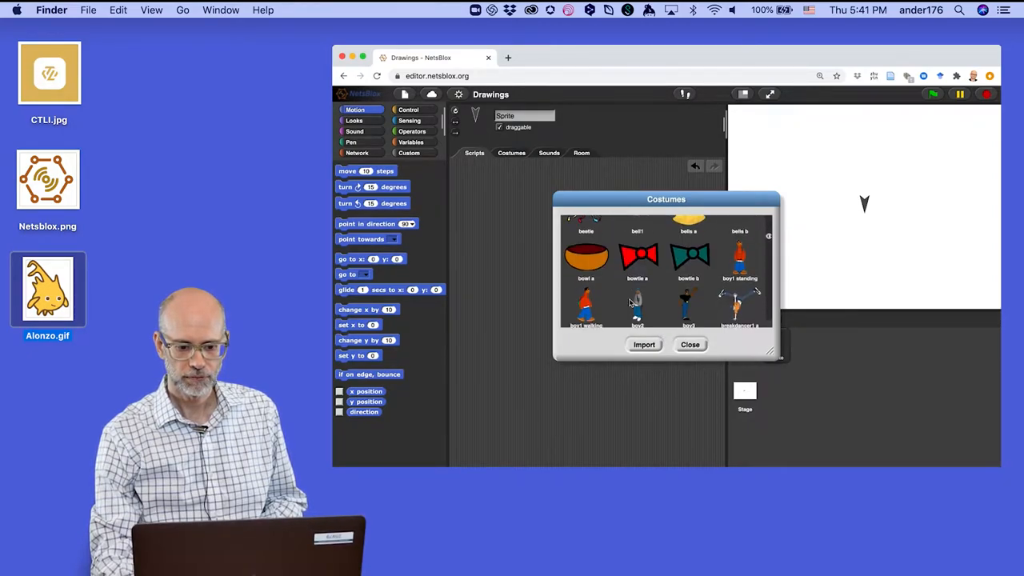
pyautogui.scroll(-3)
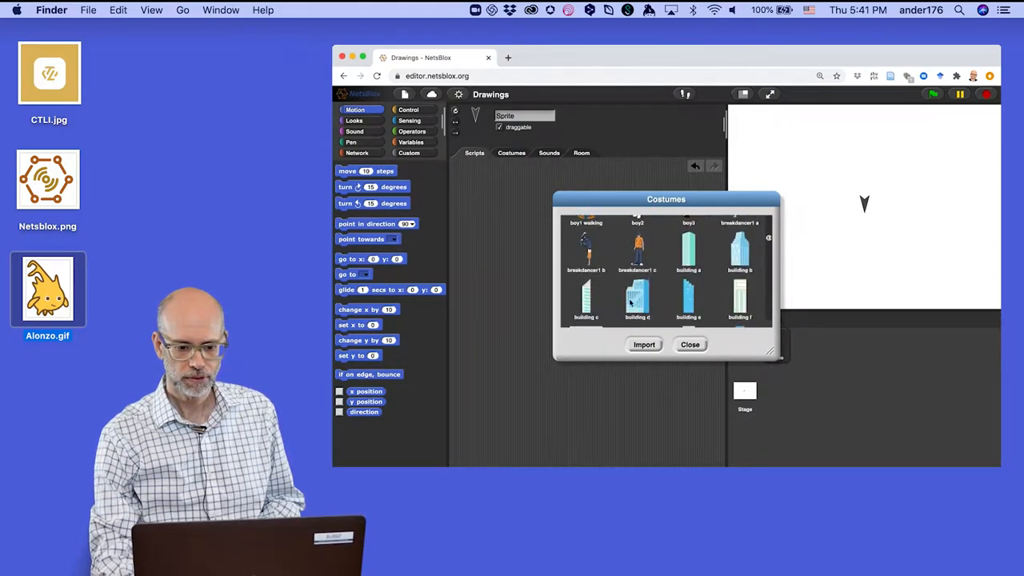
pyautogui.scroll(-3)
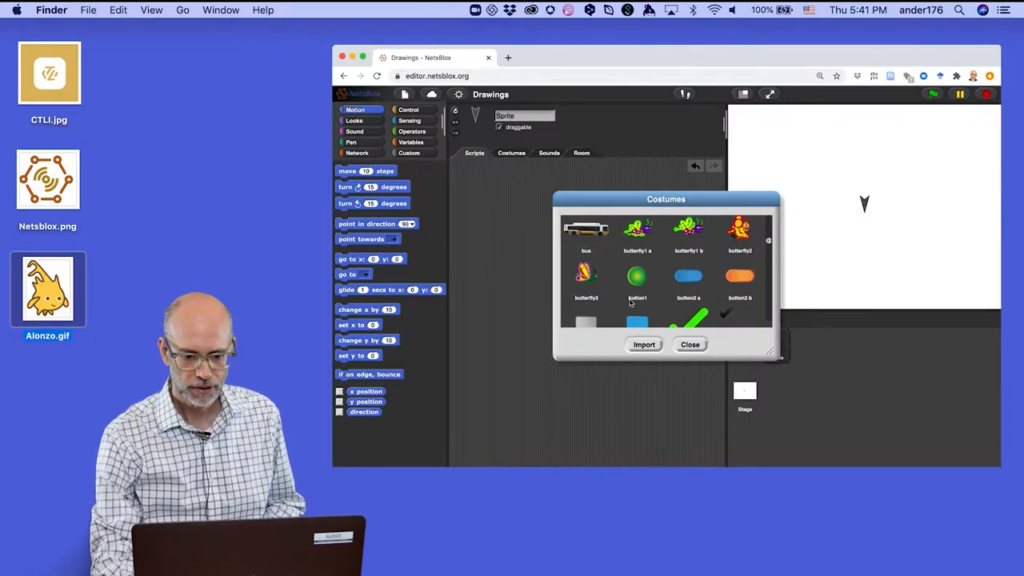
pyautogui.scroll(-3)
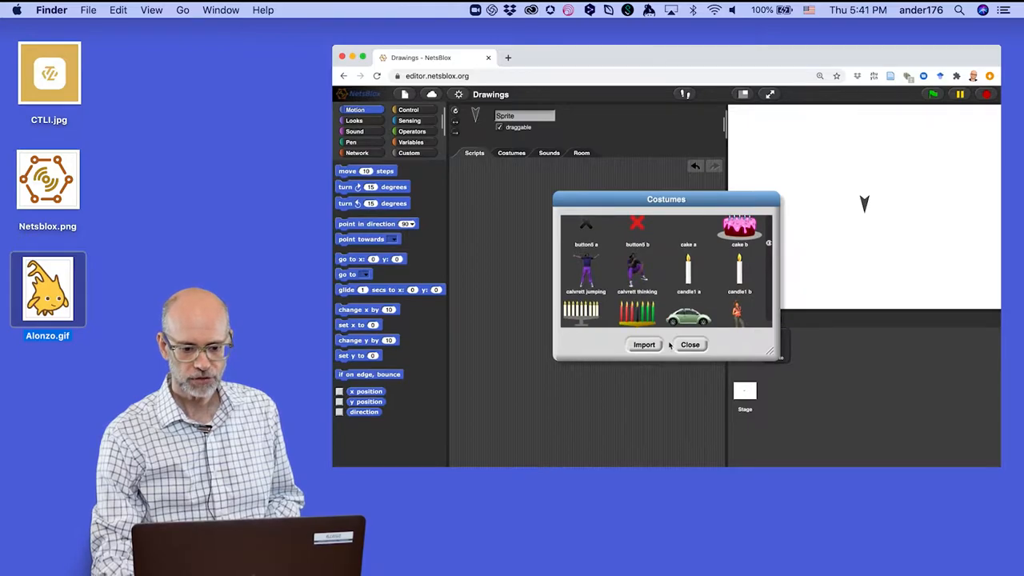
pyautogui.click(689, 345)
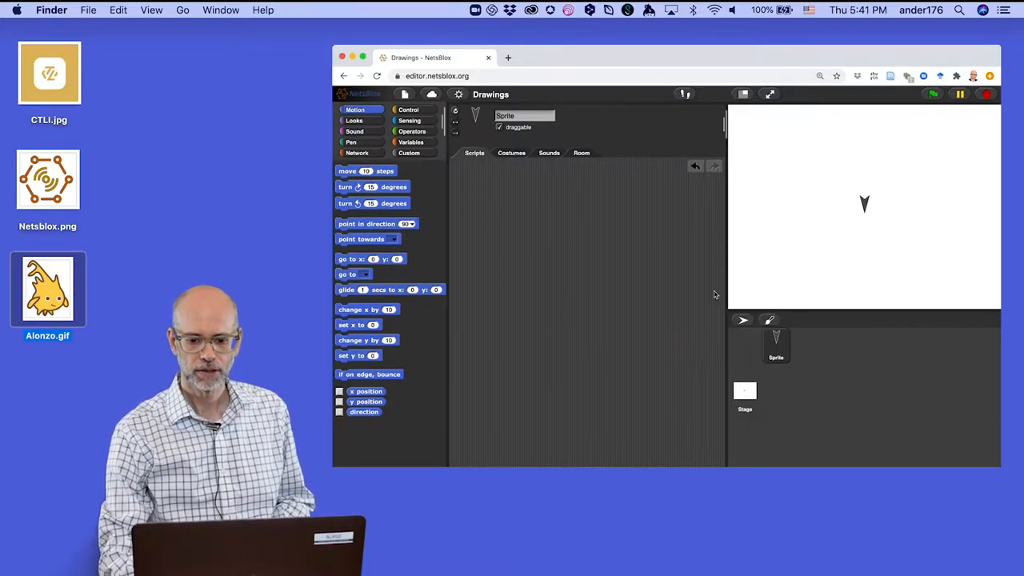
pyautogui.moveTo(829, 211)
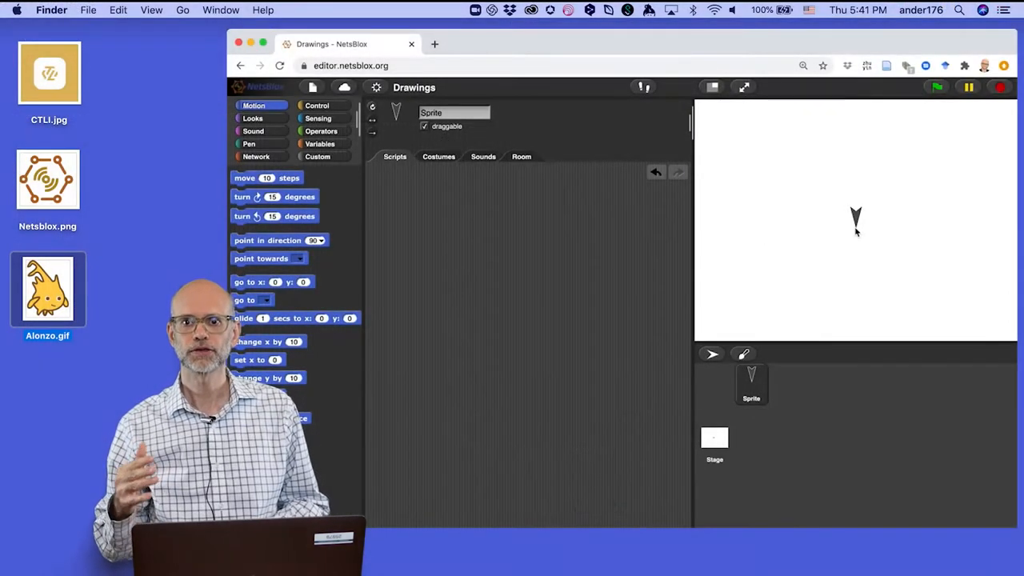
pyautogui.moveTo(632, 243)
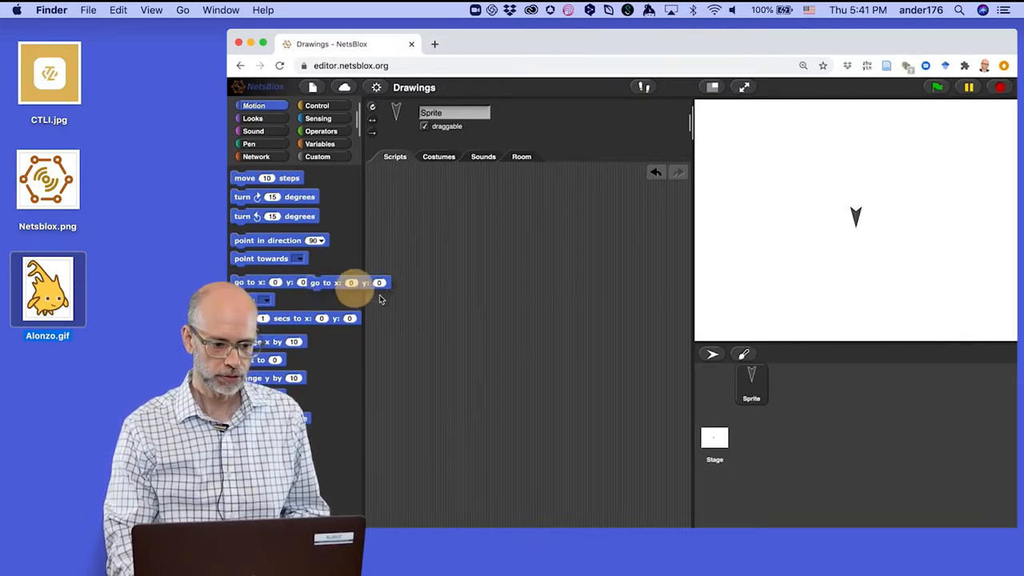
# - Add a go-to block, run it with y 180 to send the sprite up, then edit y again
pyautogui.moveTo(355, 282); pyautogui.dragTo(536, 265)
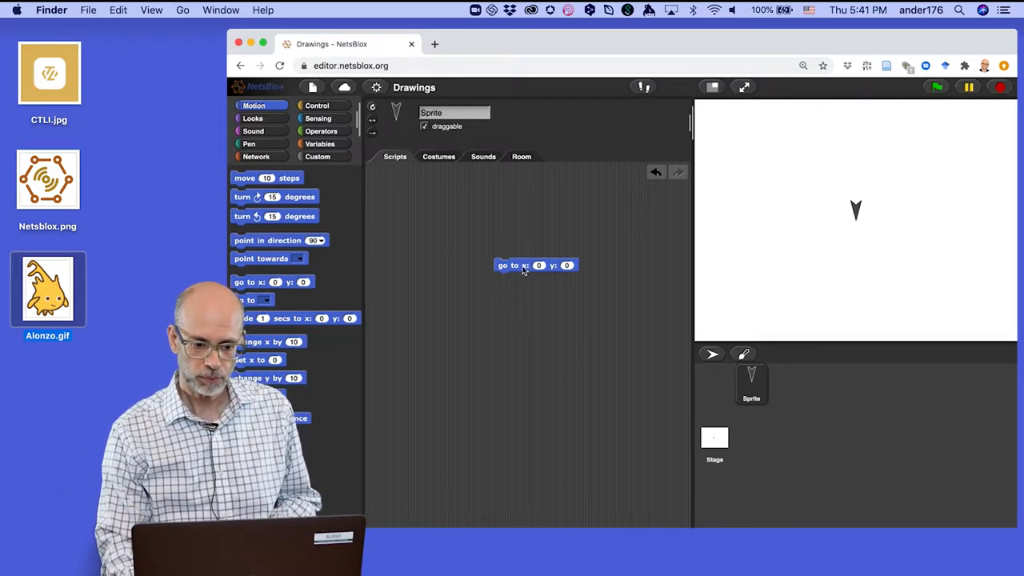
pyautogui.write('1')
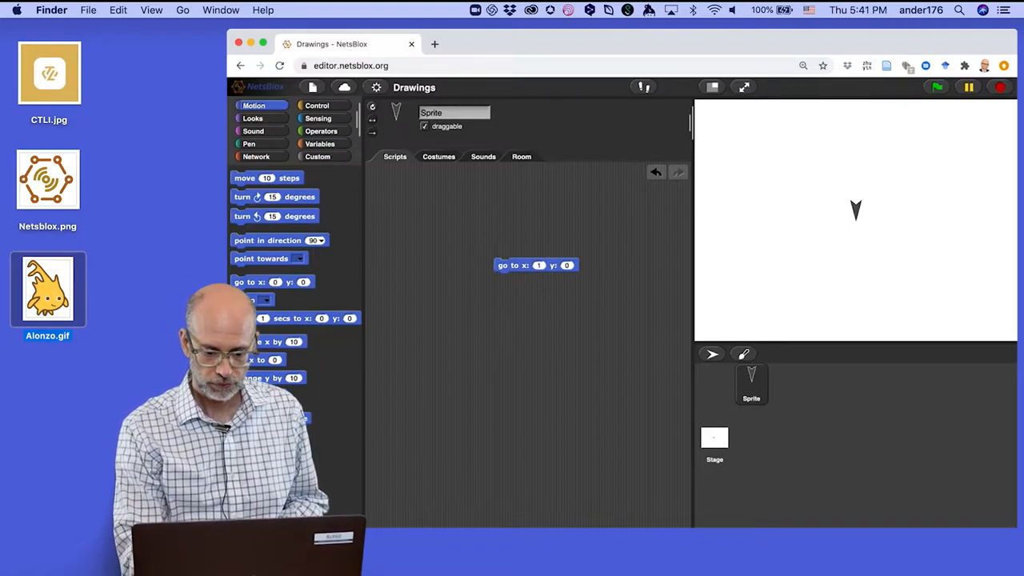
pyautogui.write('180')
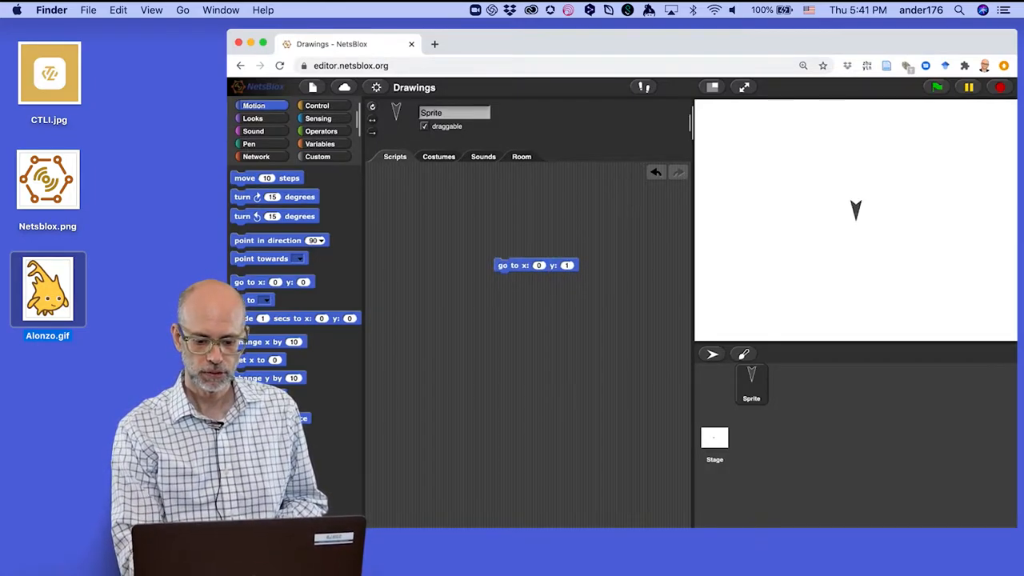
pyautogui.write('180')
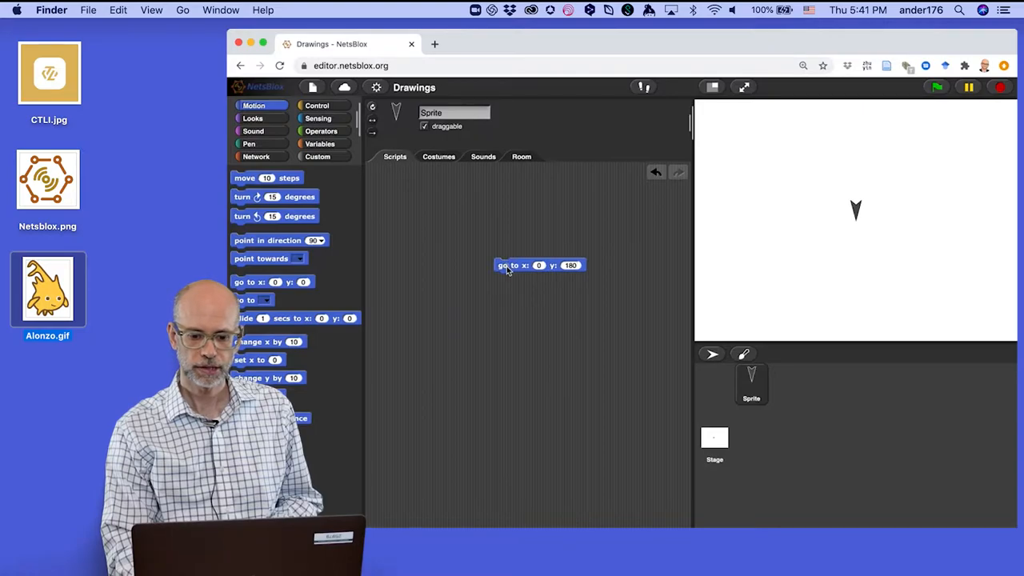
pyautogui.click(570, 266)
pyautogui.write('120')
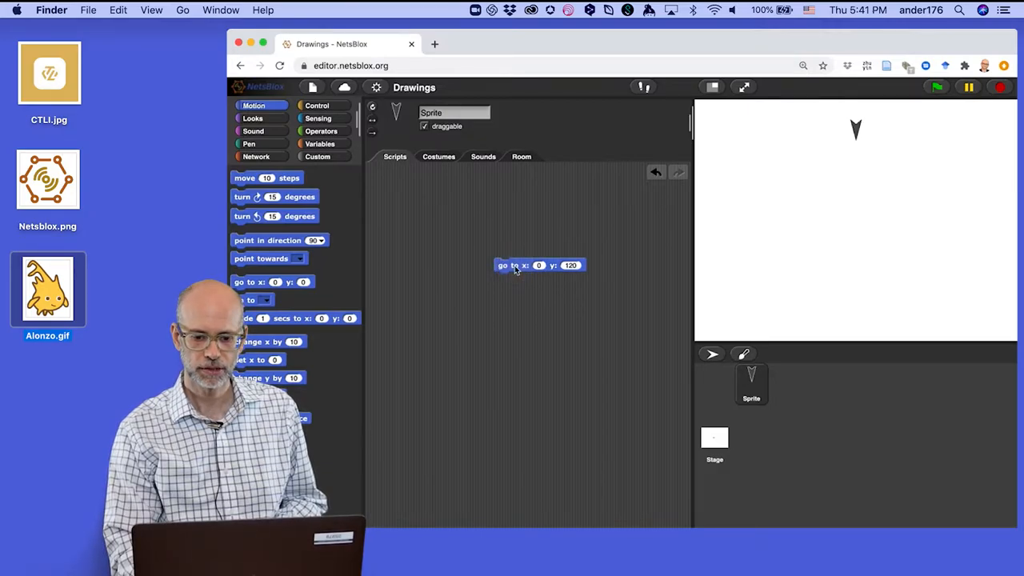
pyautogui.click(570, 266)
pyautogui.write('-12')
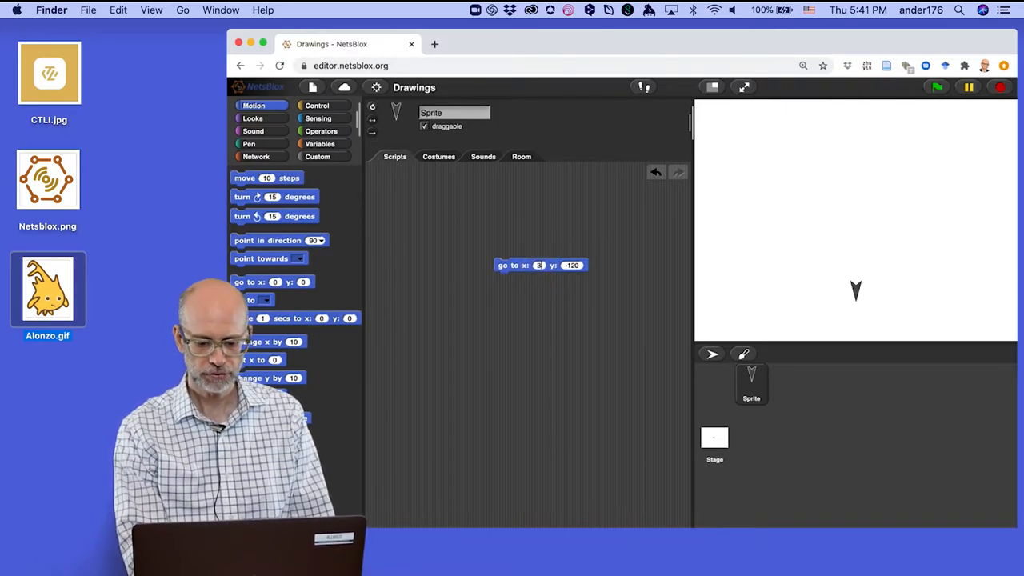
pyautogui.write('0')
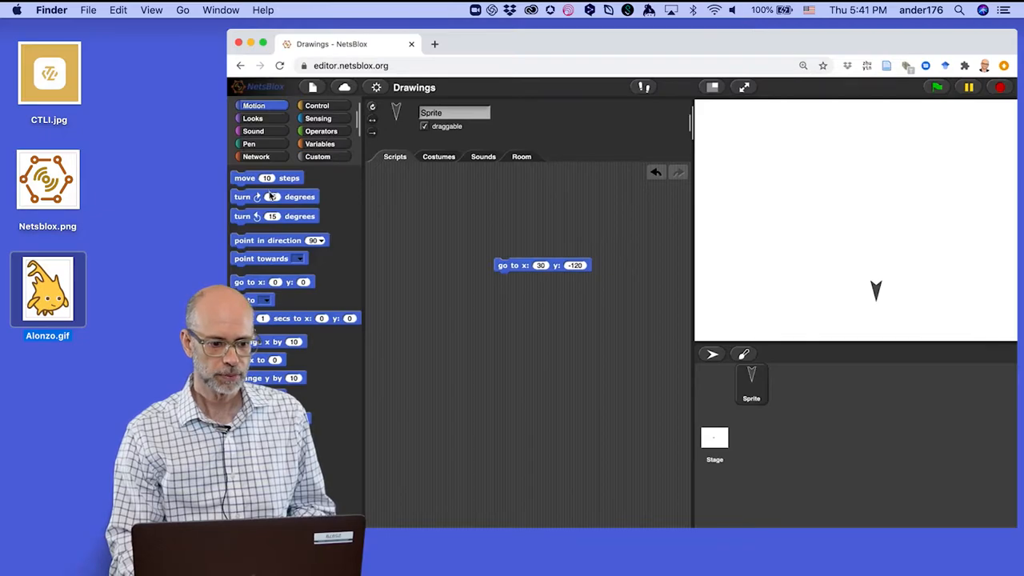
# - Add a move-steps block and a point-in-direction block set to 0 (up)
pyautogui.moveTo(265, 178); pyautogui.dragTo(387, 200)
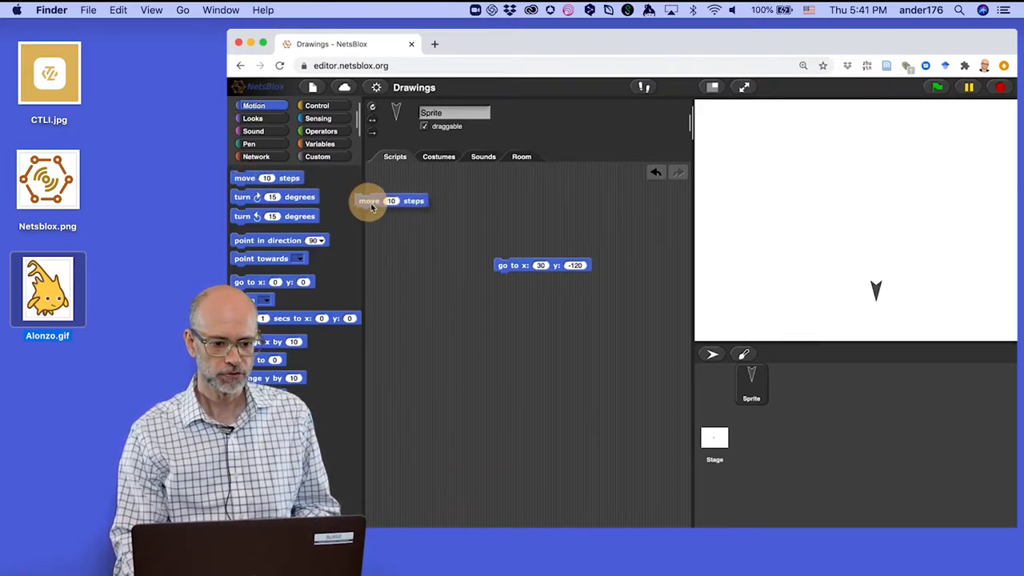
pyautogui.moveTo(391, 200); pyautogui.dragTo(441, 208)
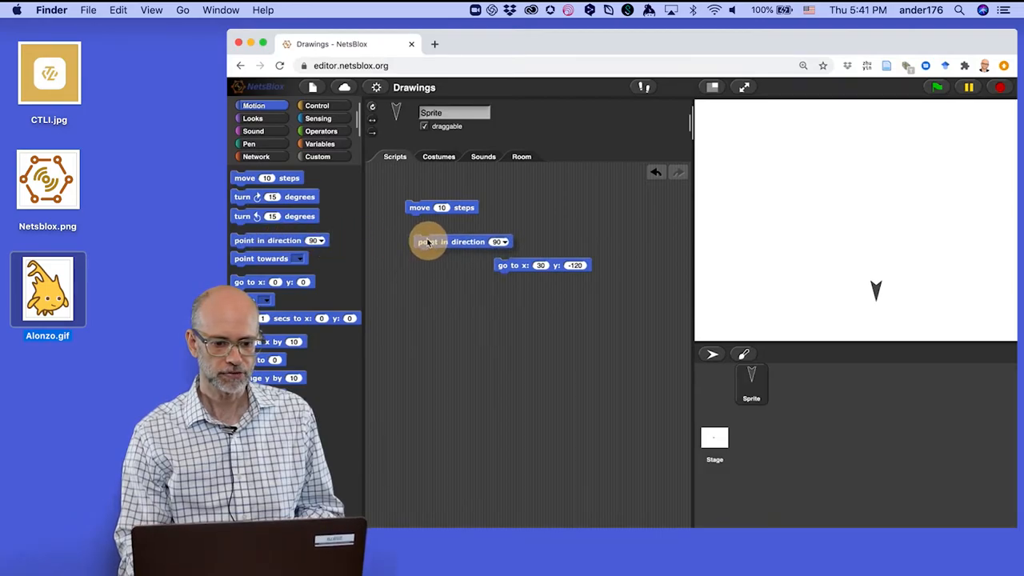
pyautogui.moveTo(440, 241); pyautogui.dragTo(448, 239)
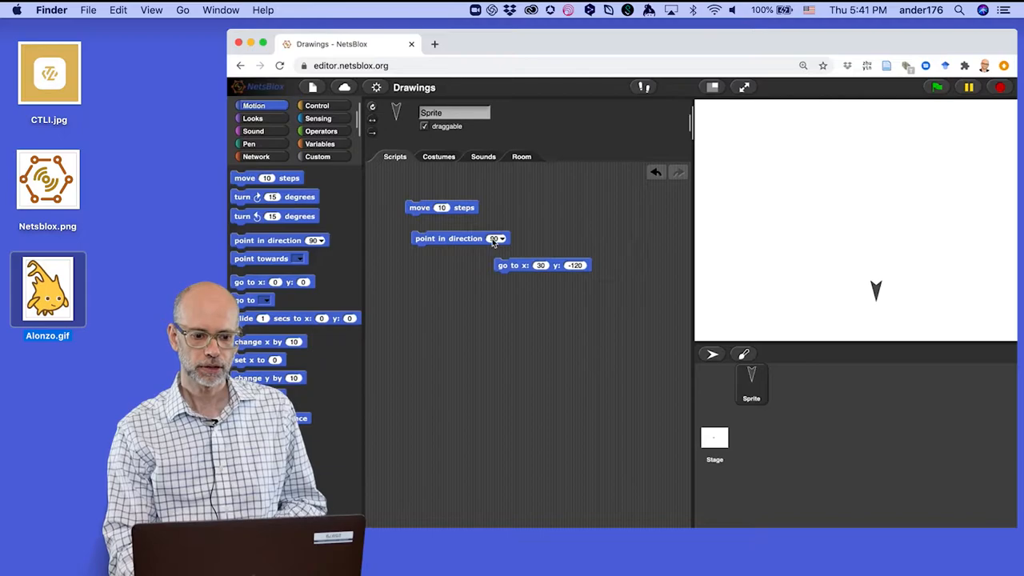
pyautogui.click(494, 237)
pyautogui.write('180')
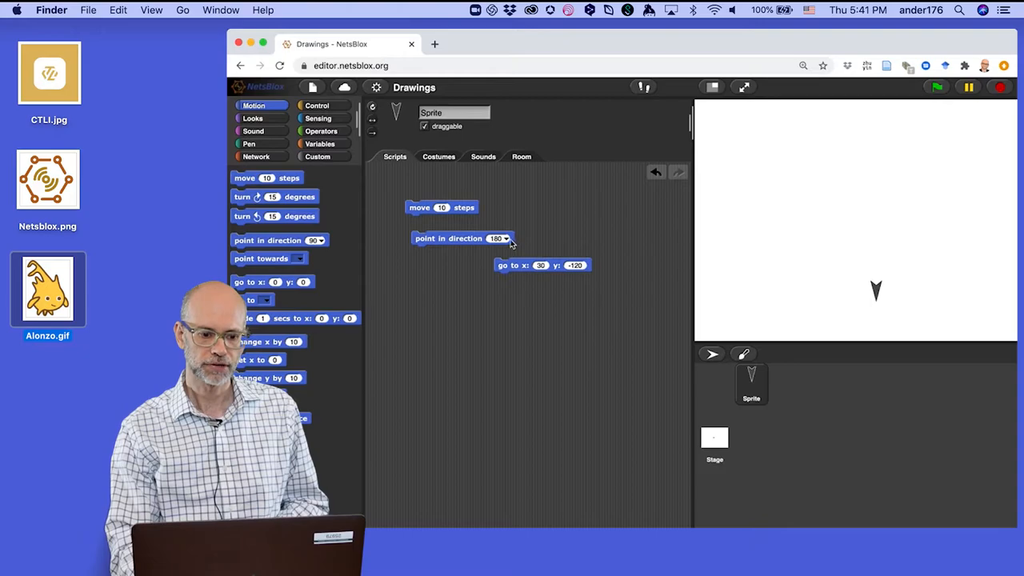
pyautogui.click(504, 236)
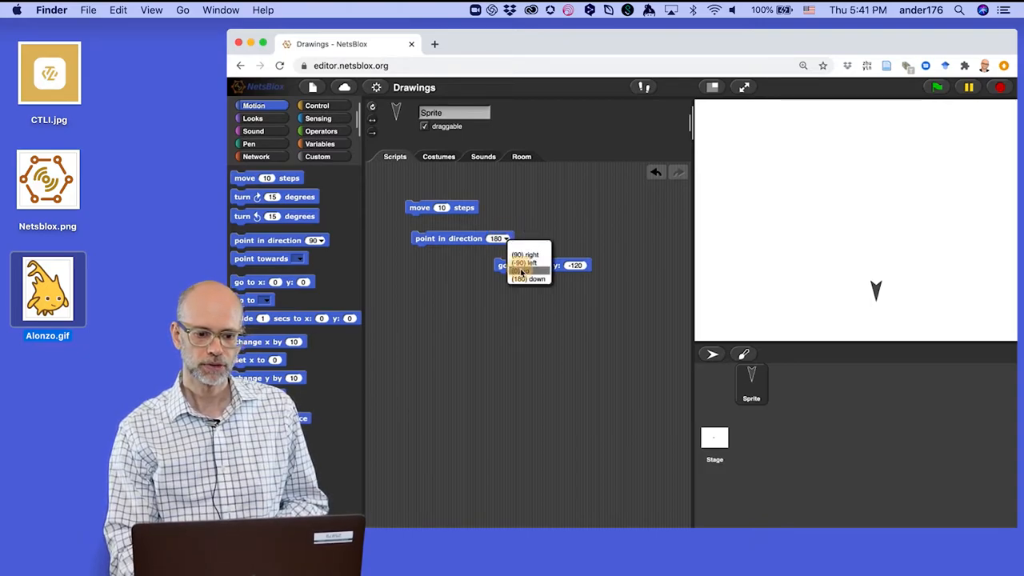
pyautogui.click(521, 272)
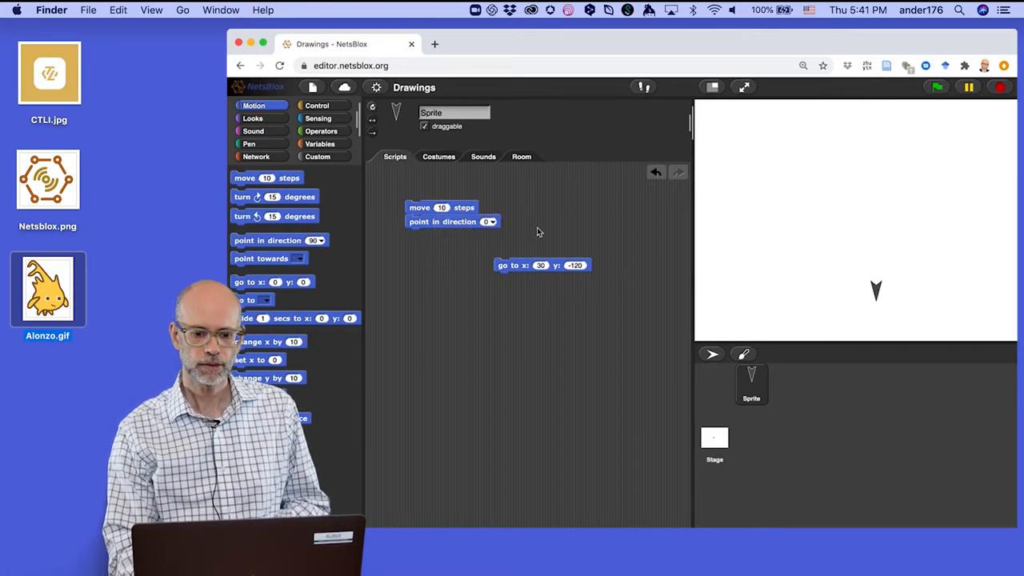
pyautogui.moveTo(584, 233)
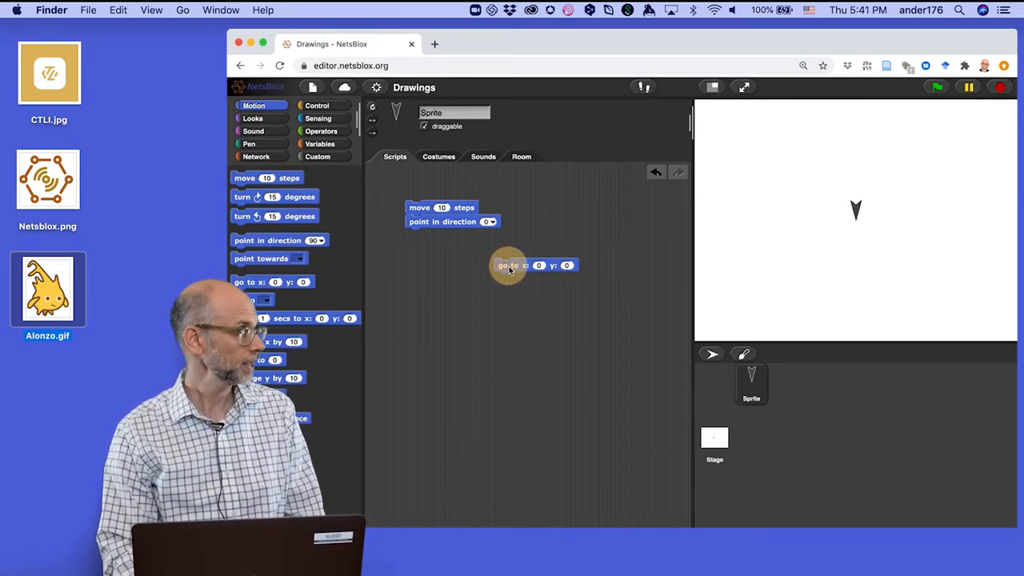
# - Stack point in direction before move, then set the go to x: 0 y: 0 block apart above them
pyautogui.moveTo(512, 266); pyautogui.dragTo(552, 272)
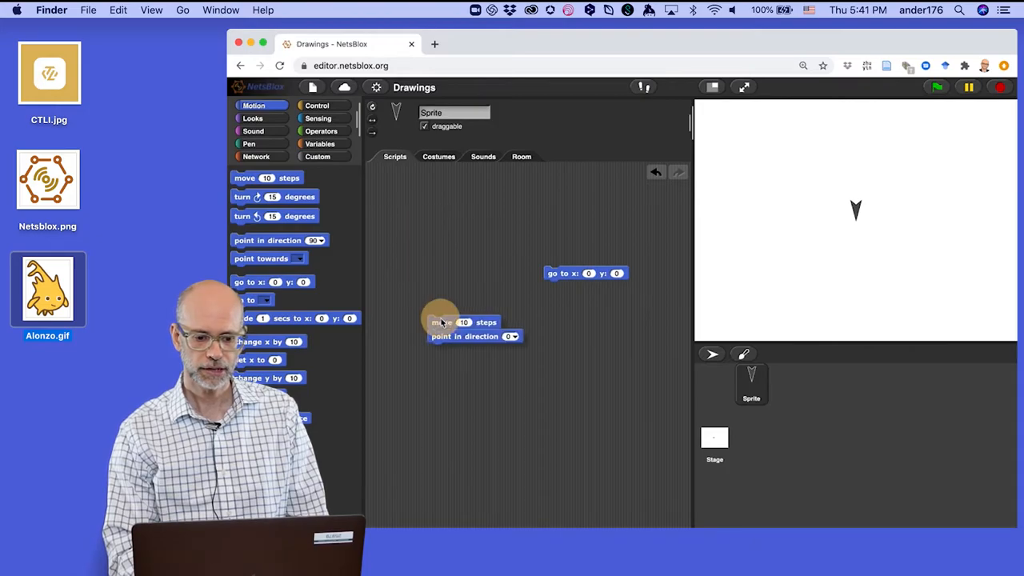
pyautogui.moveTo(461, 322); pyautogui.dragTo(576, 288)
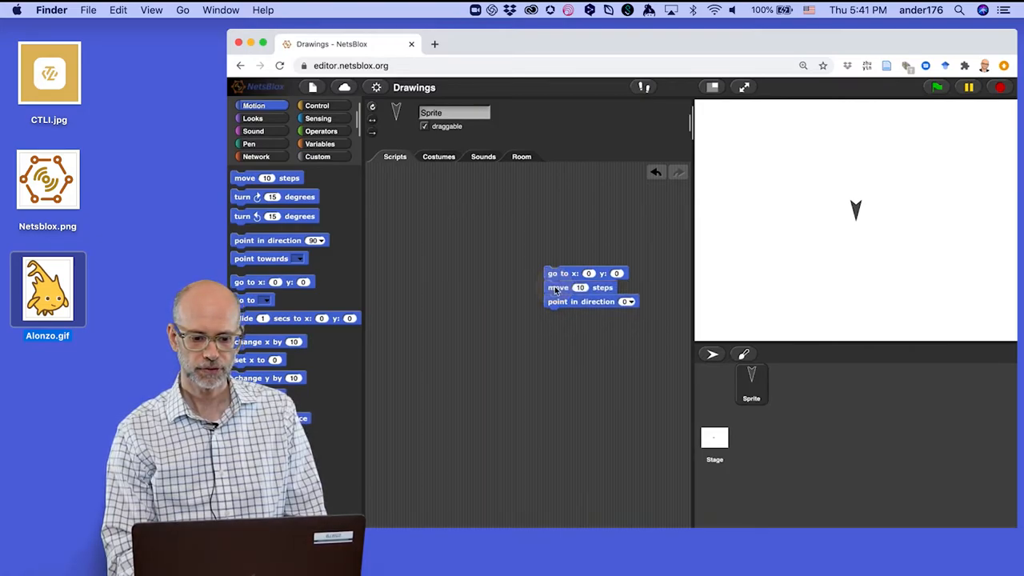
pyautogui.moveTo(557, 288); pyautogui.dragTo(557, 301)
pyautogui.write('50')
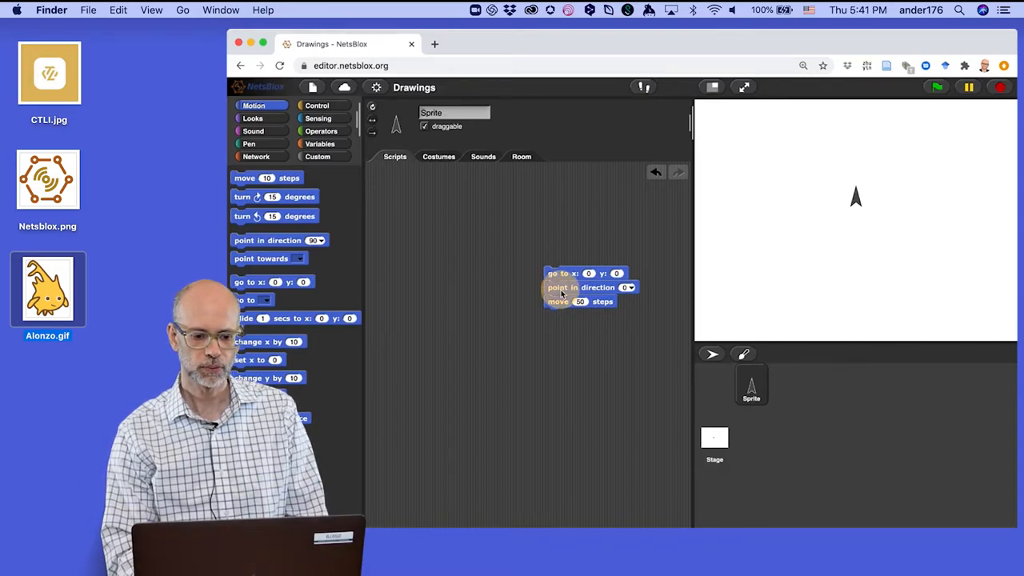
pyautogui.moveTo(568, 288); pyautogui.dragTo(544, 319)
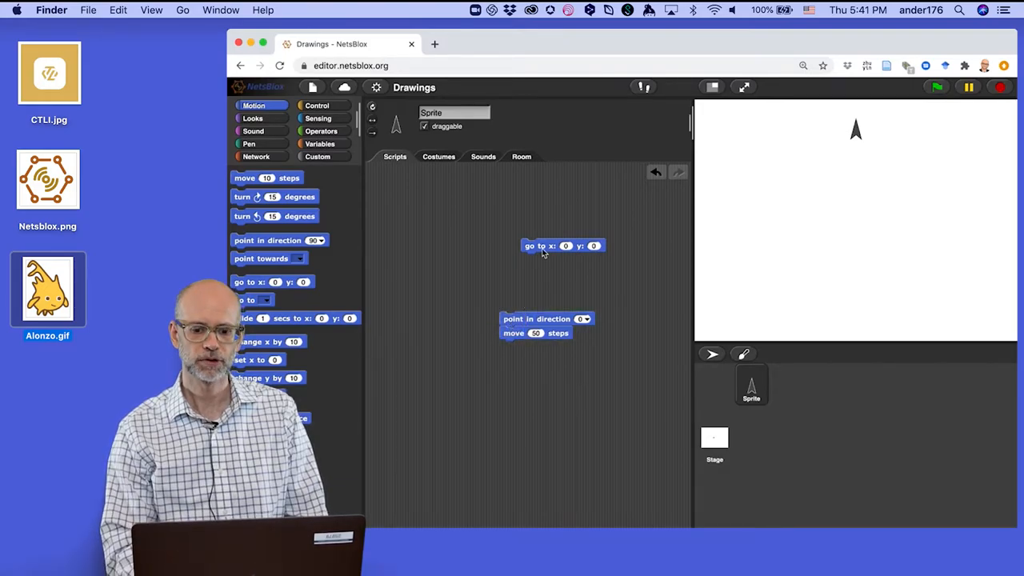
pyautogui.moveTo(563, 246); pyautogui.dragTo(528, 263)
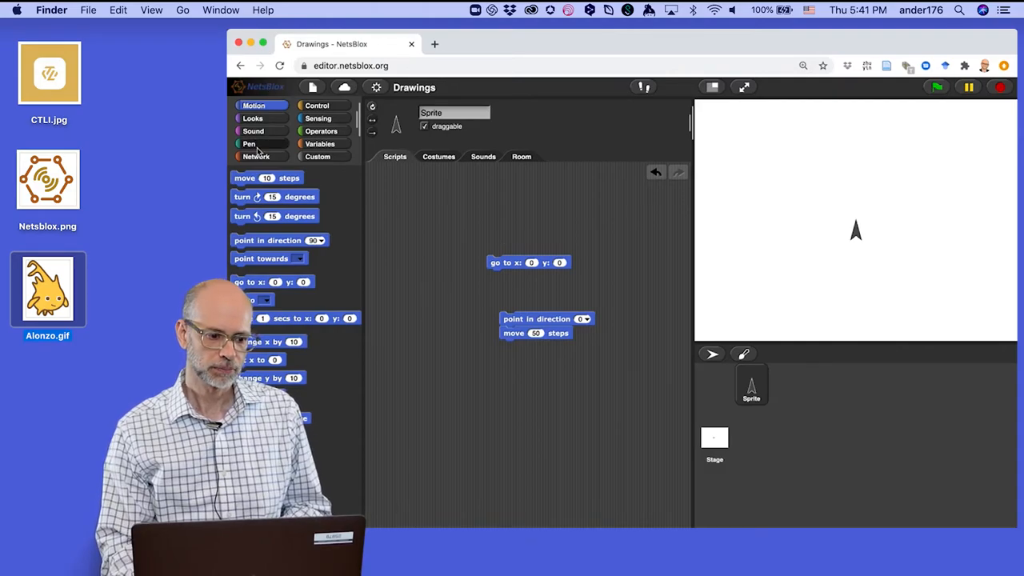
# - Show the Pen category to reach the pen down and pen up blocks
pyautogui.click(249, 144)
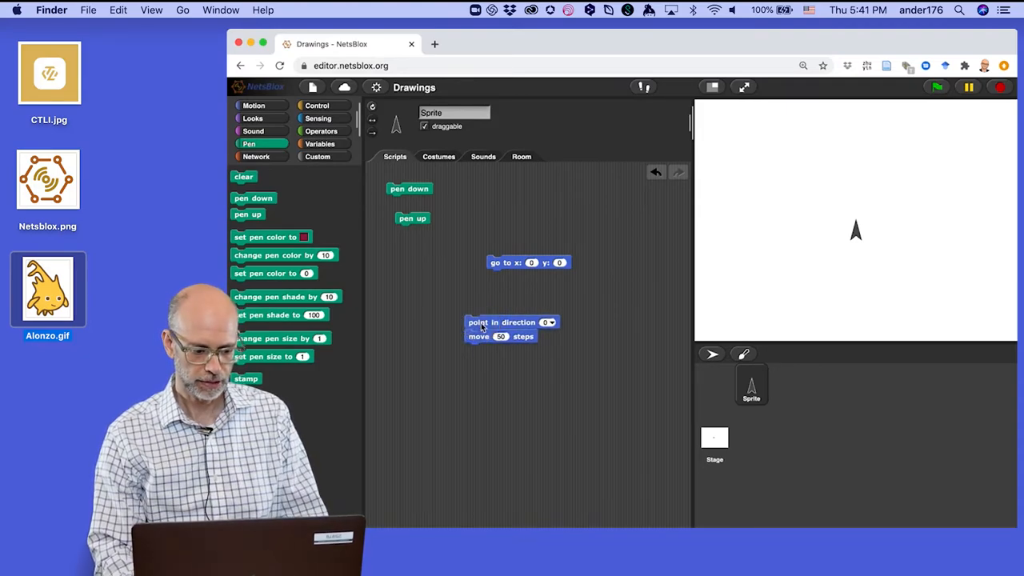
# - Duplicate the point-in-direction/move 50 steps pair until four copies exist
pyautogui.rightClick(499, 323)
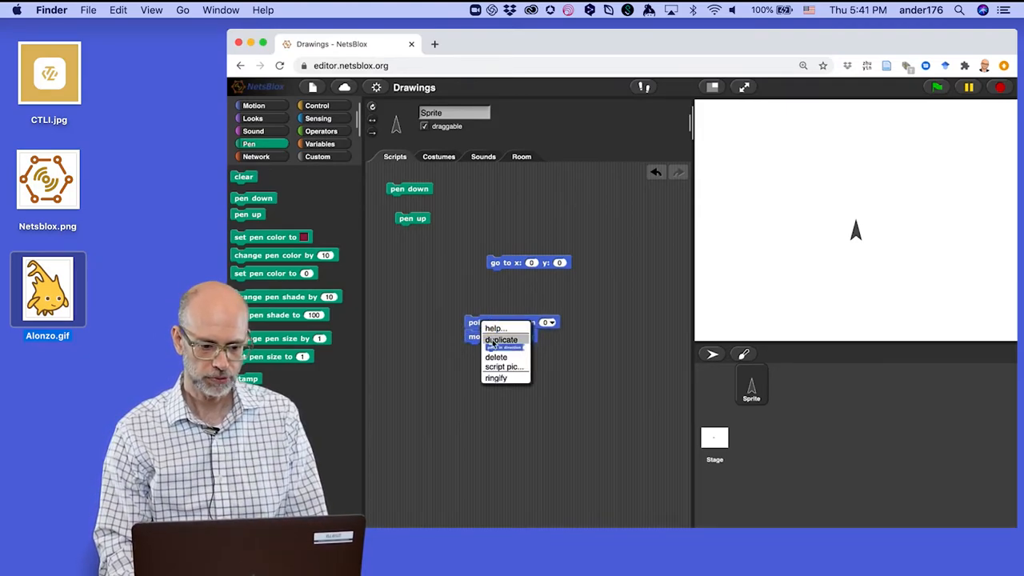
pyautogui.click(501, 339)
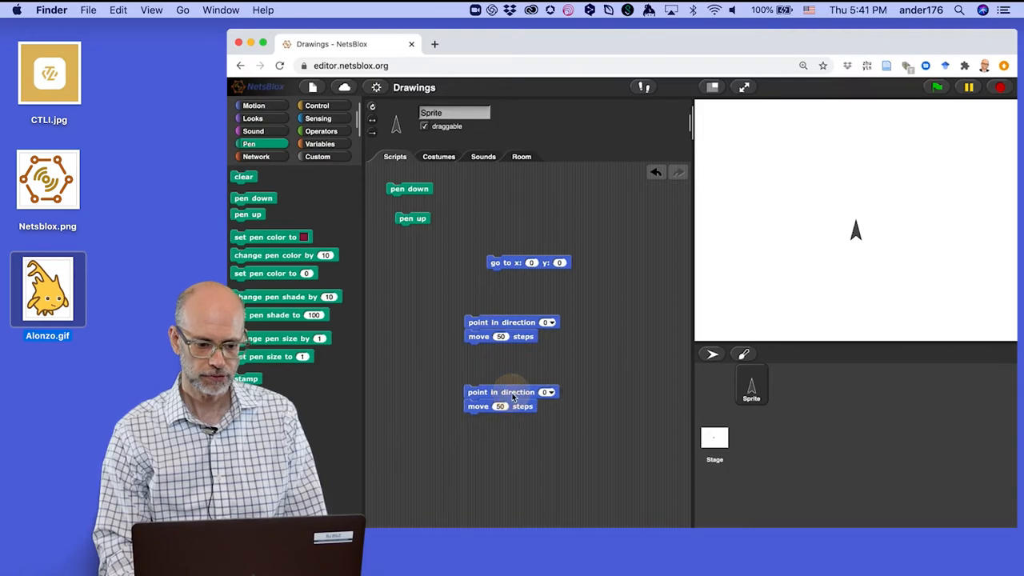
pyautogui.rightClick(511, 392)
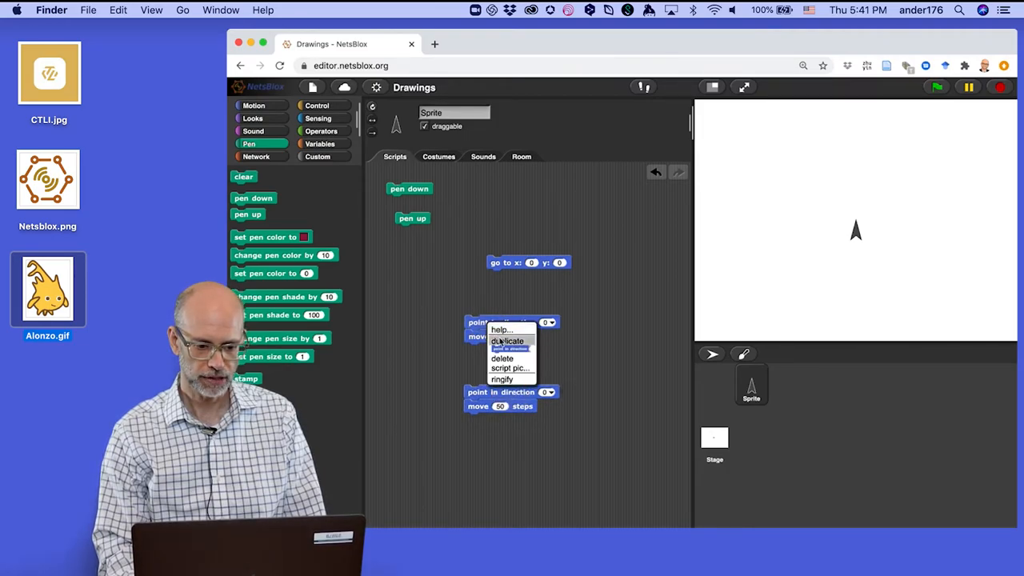
pyautogui.click(507, 340)
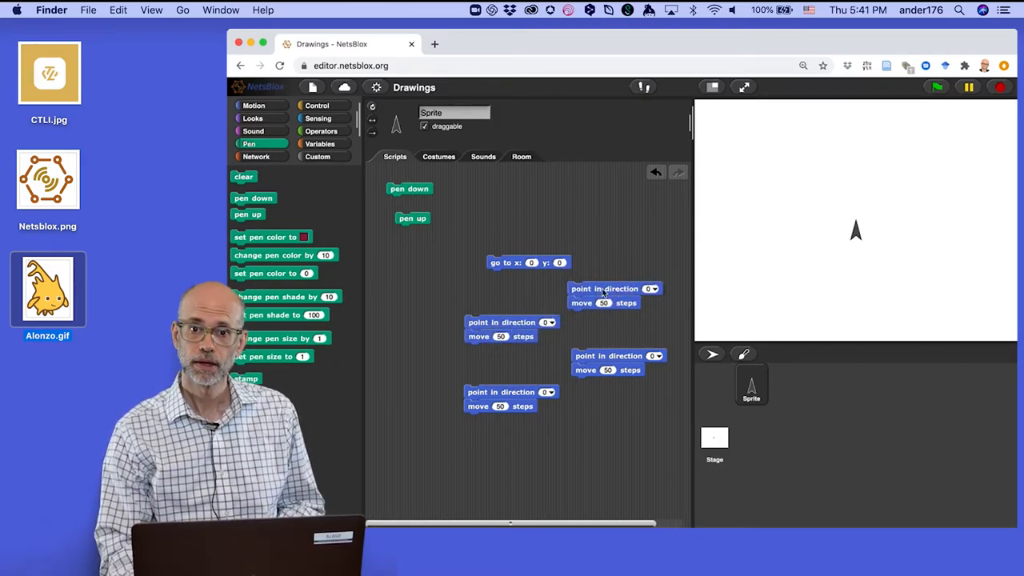
# - Snap the pairs under go to x: 0 y: 0 and set the second and third turns to 90 and 180
pyautogui.moveTo(528, 262); pyautogui.dragTo(530, 237)
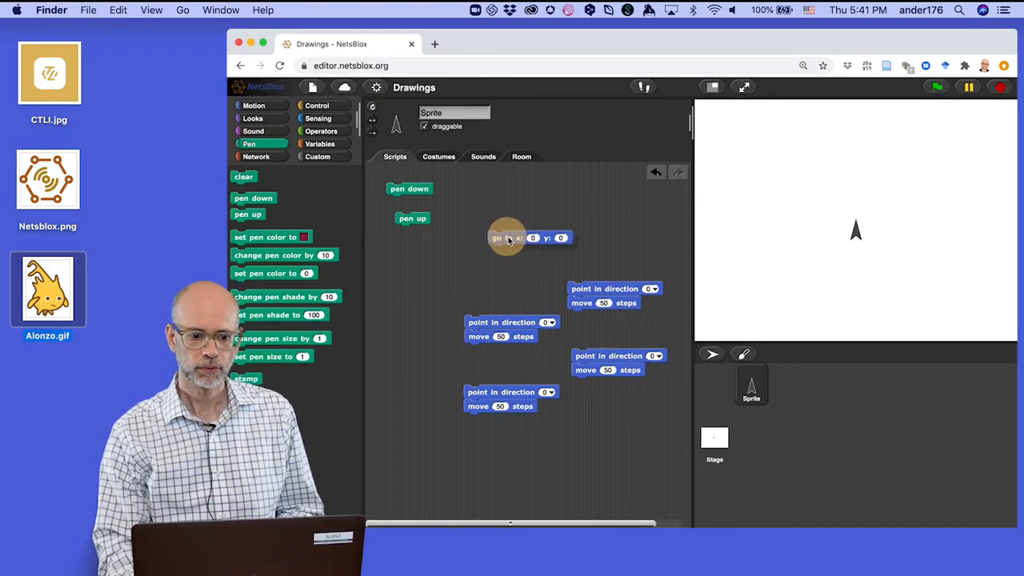
pyautogui.moveTo(509, 237); pyautogui.dragTo(529, 218)
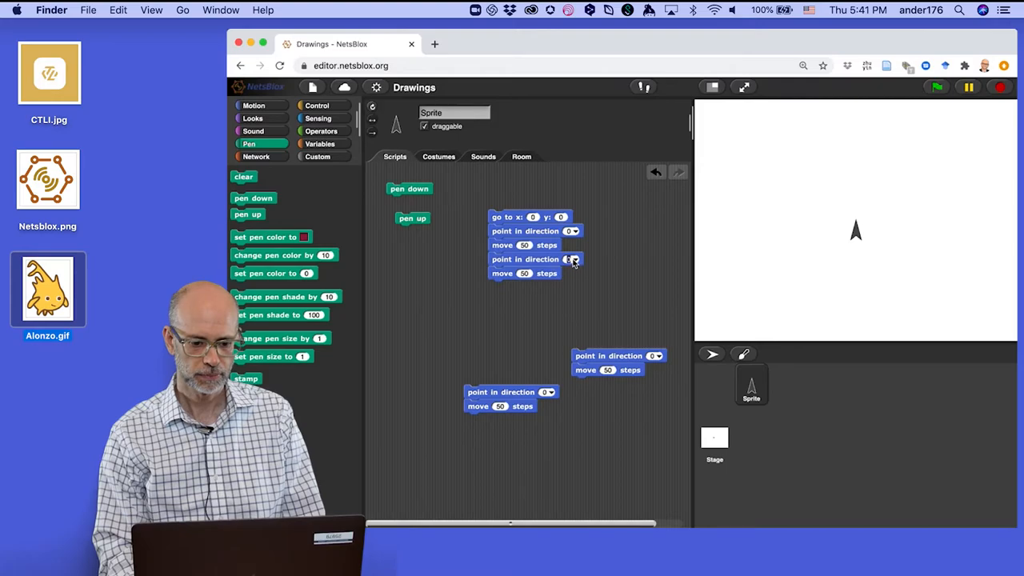
pyautogui.click(569, 259)
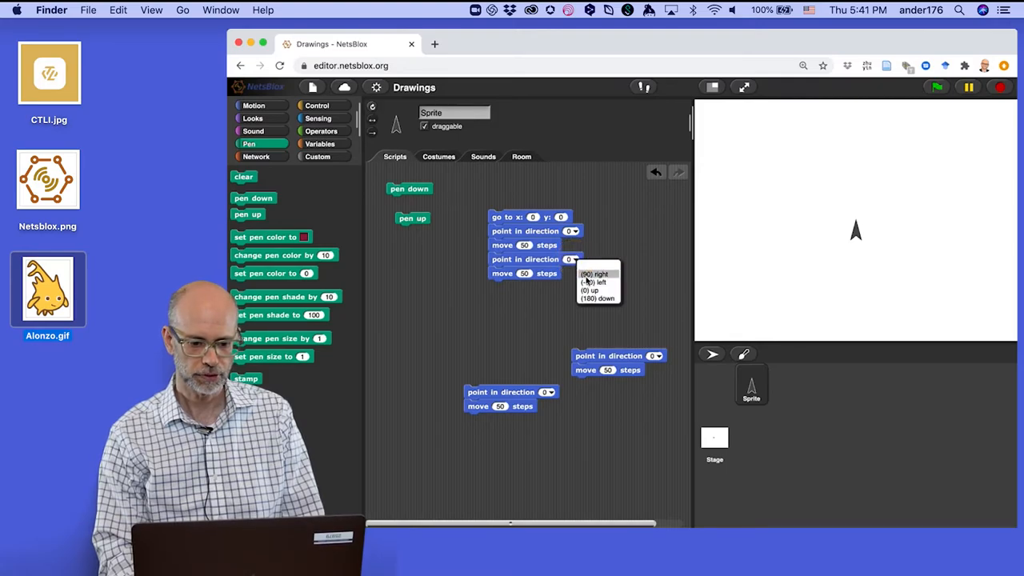
pyautogui.click(595, 273)
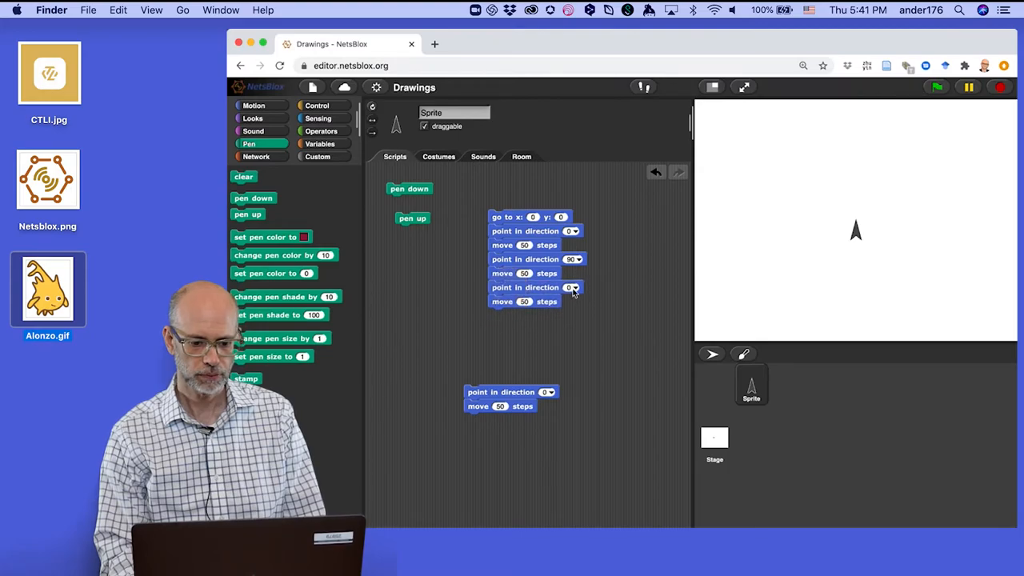
pyautogui.click(569, 288)
pyautogui.write('180')
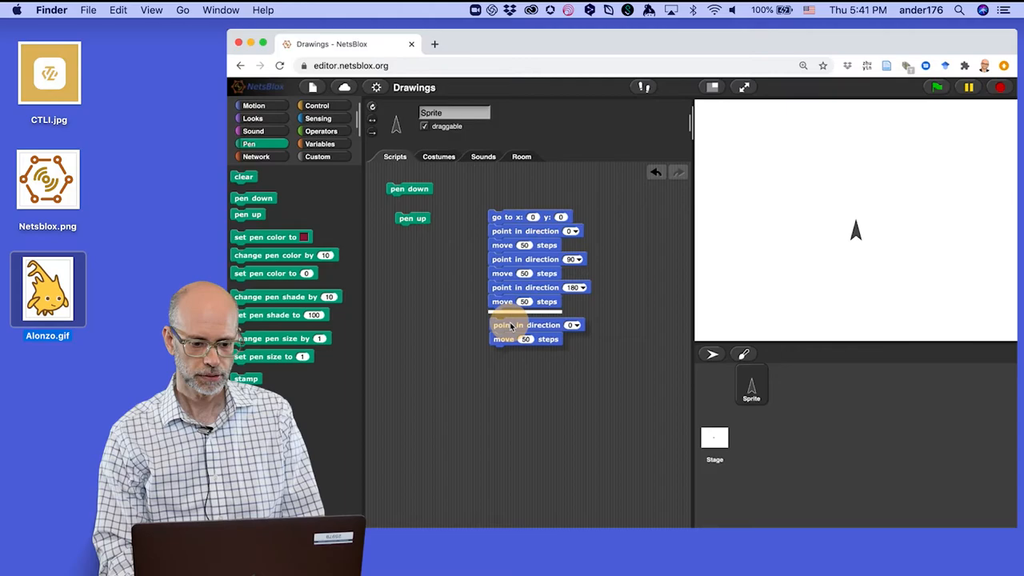
pyautogui.click(573, 315)
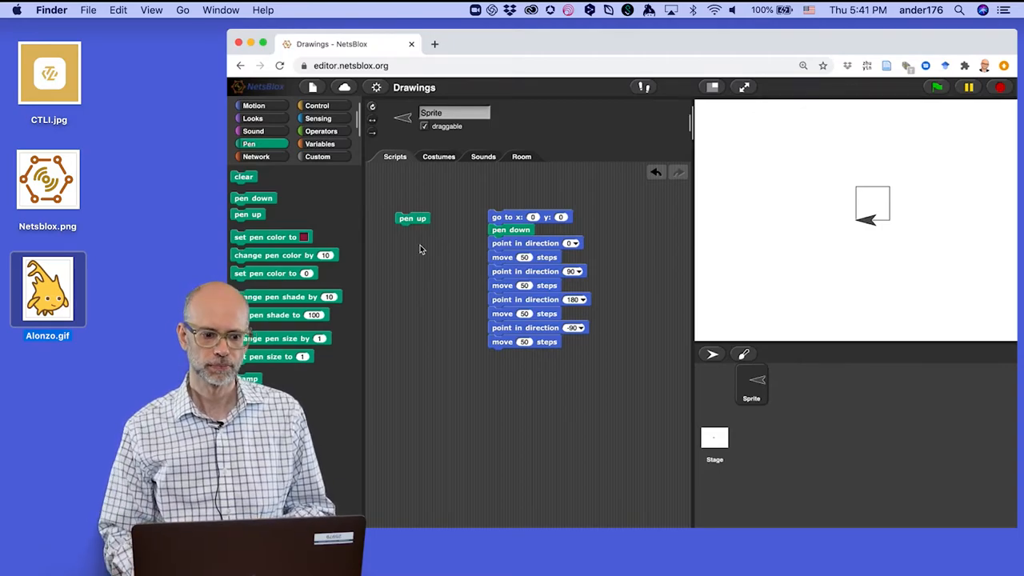
# - Show the Motion category after running the square-drawing script
pyautogui.click(253, 106)
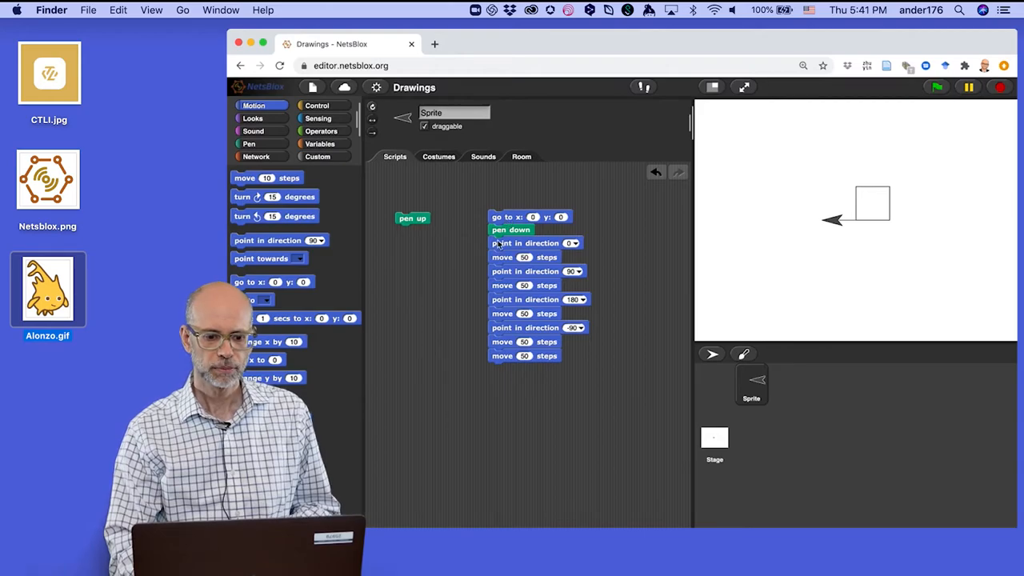
# - Place pen up before the last move 50 steps block, then show the Pen blocks
pyautogui.moveTo(525, 355); pyautogui.dragTo(520, 384)
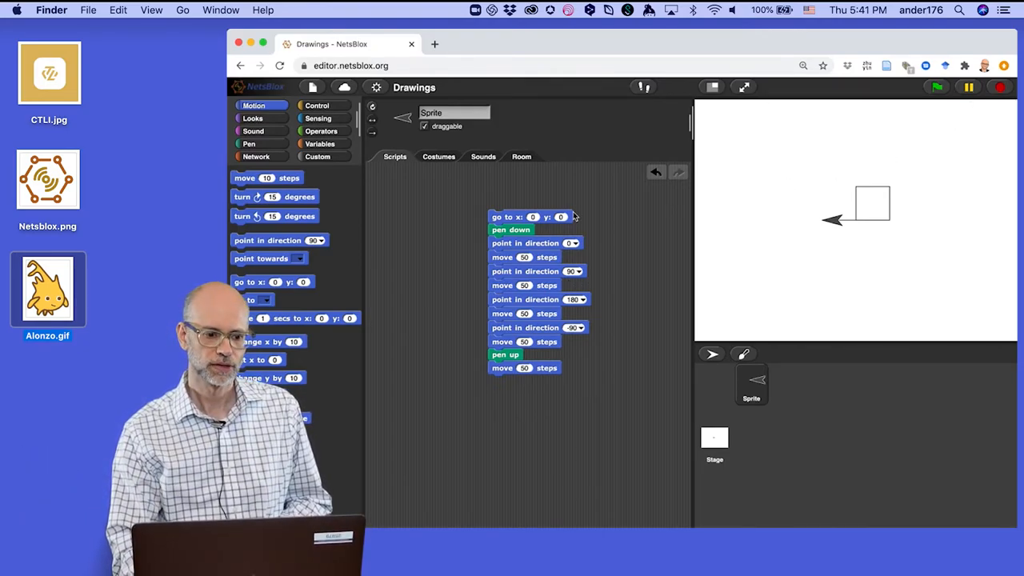
pyautogui.click(249, 144)
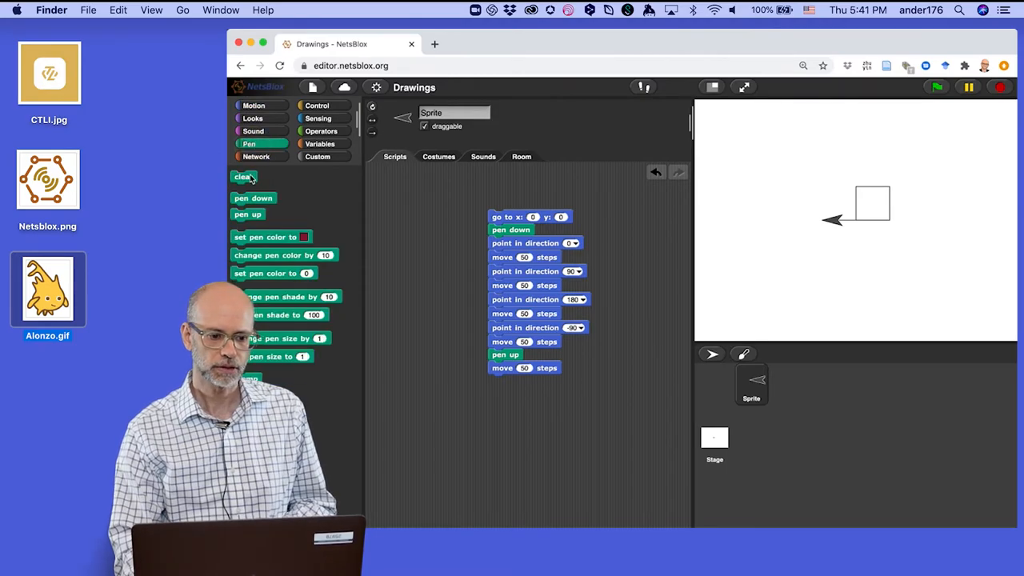
# - Put clear at the top of the script and detach the trailing pen up and extra move block
pyautogui.moveTo(243, 176); pyautogui.dragTo(502, 203)
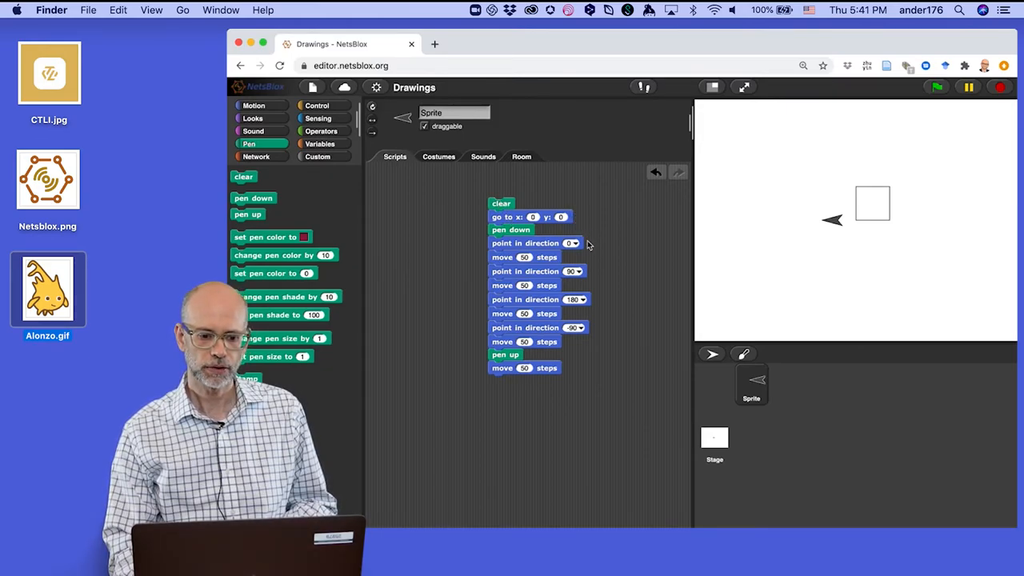
pyautogui.moveTo(586, 258)
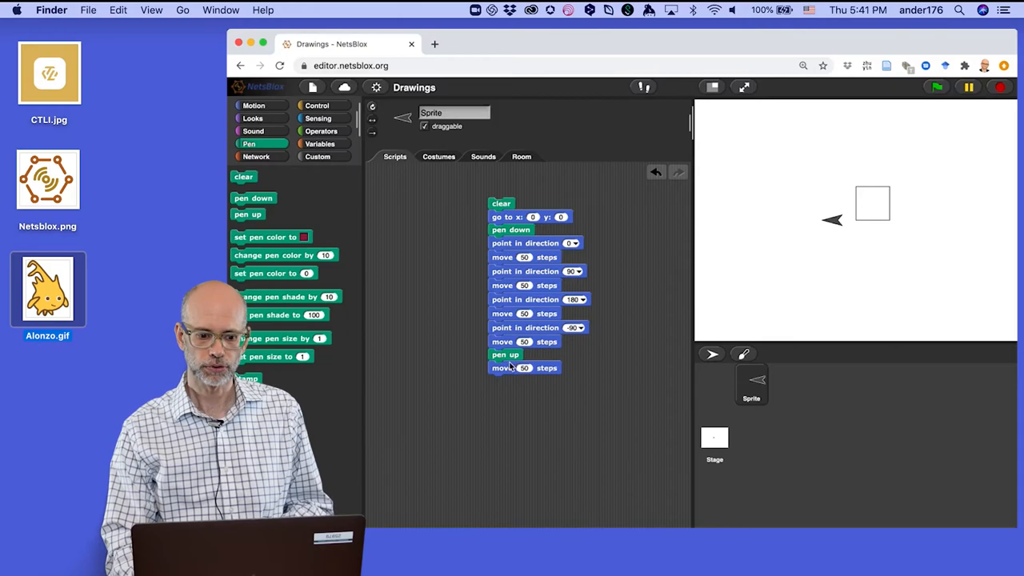
pyautogui.moveTo(506, 355); pyautogui.dragTo(592, 394)
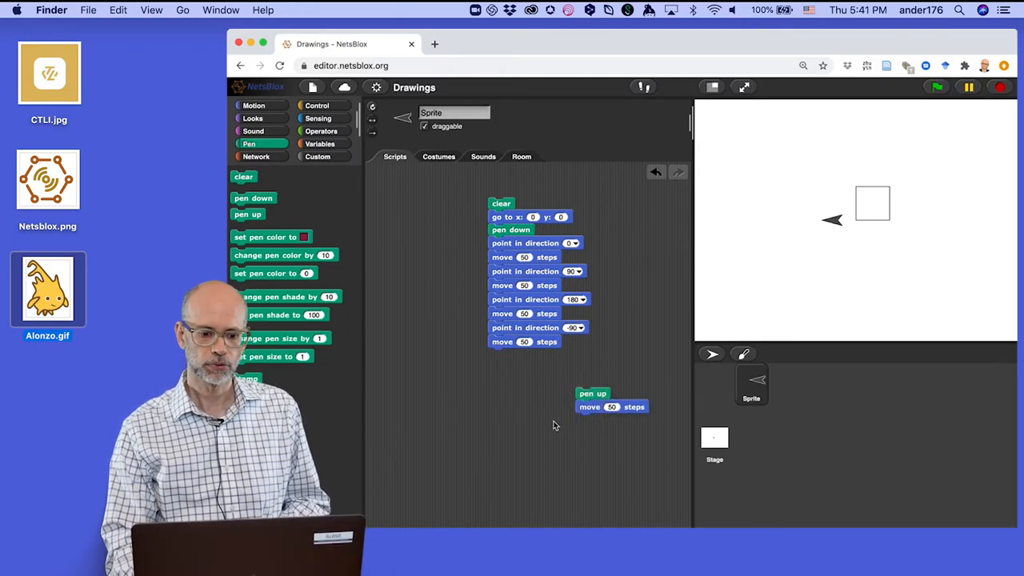